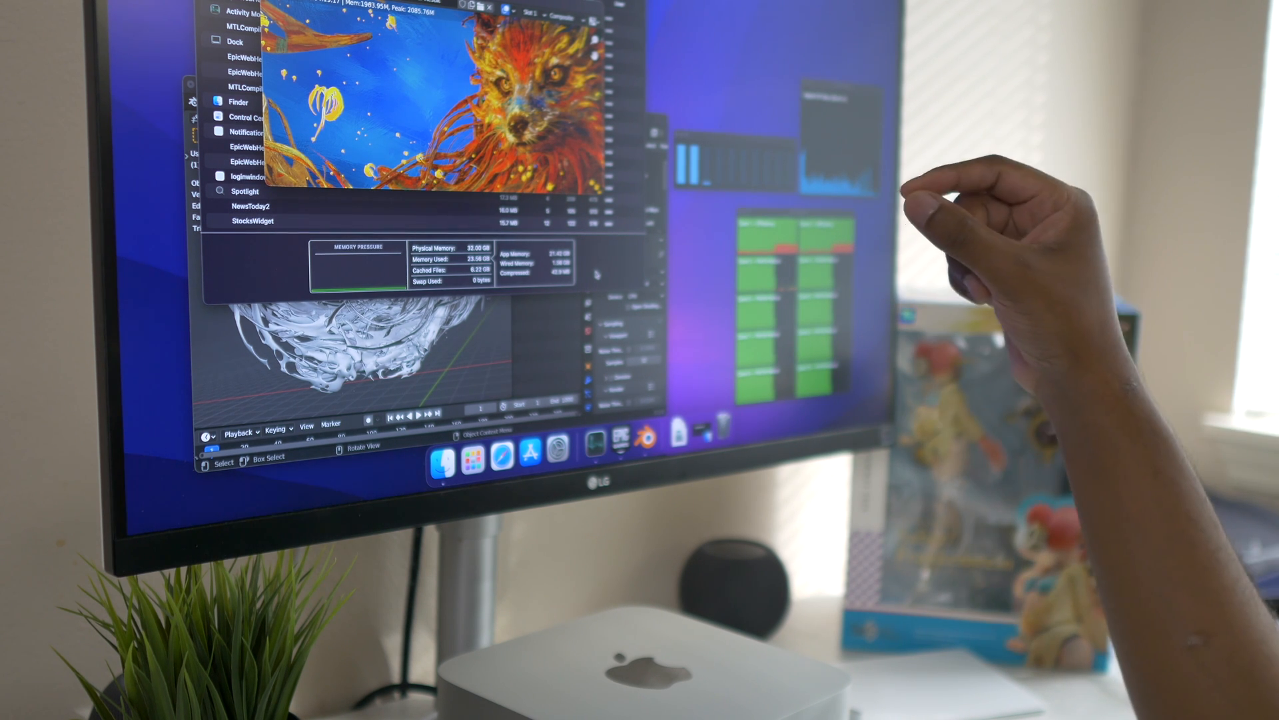
mouse_move(735, 449)
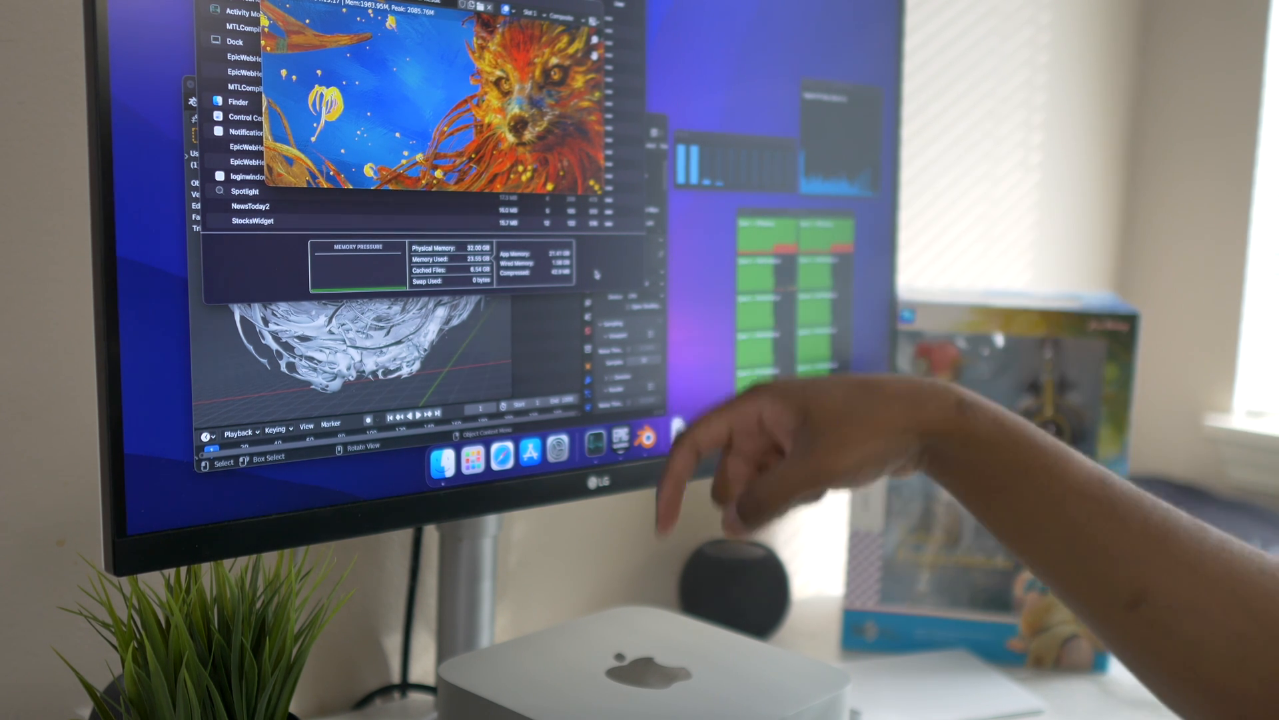